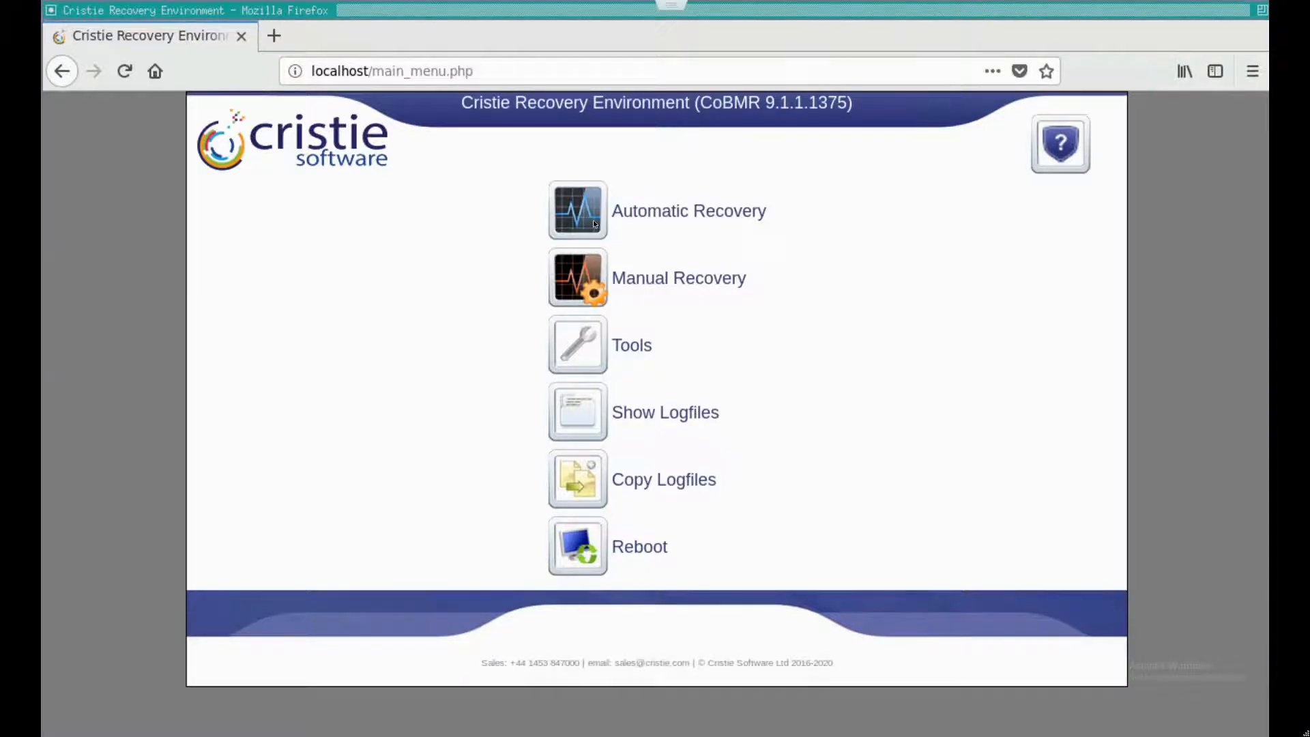
- Launch Automatic Recovery from the main menu to reach the Cohesity VE server form
left_click(577, 211)
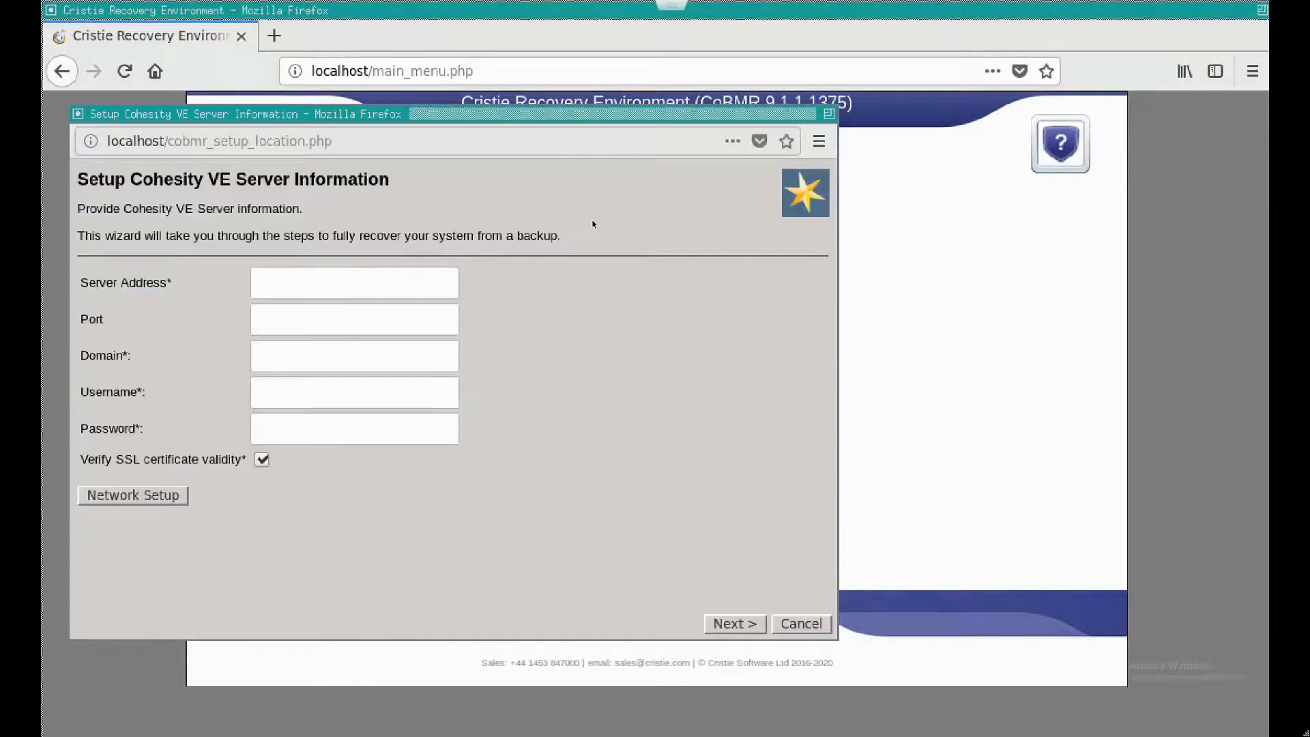
- Connect to server 10.10.18.100, domain LOCAL, user admin, with SSL verification unticked
left_click(354, 283)
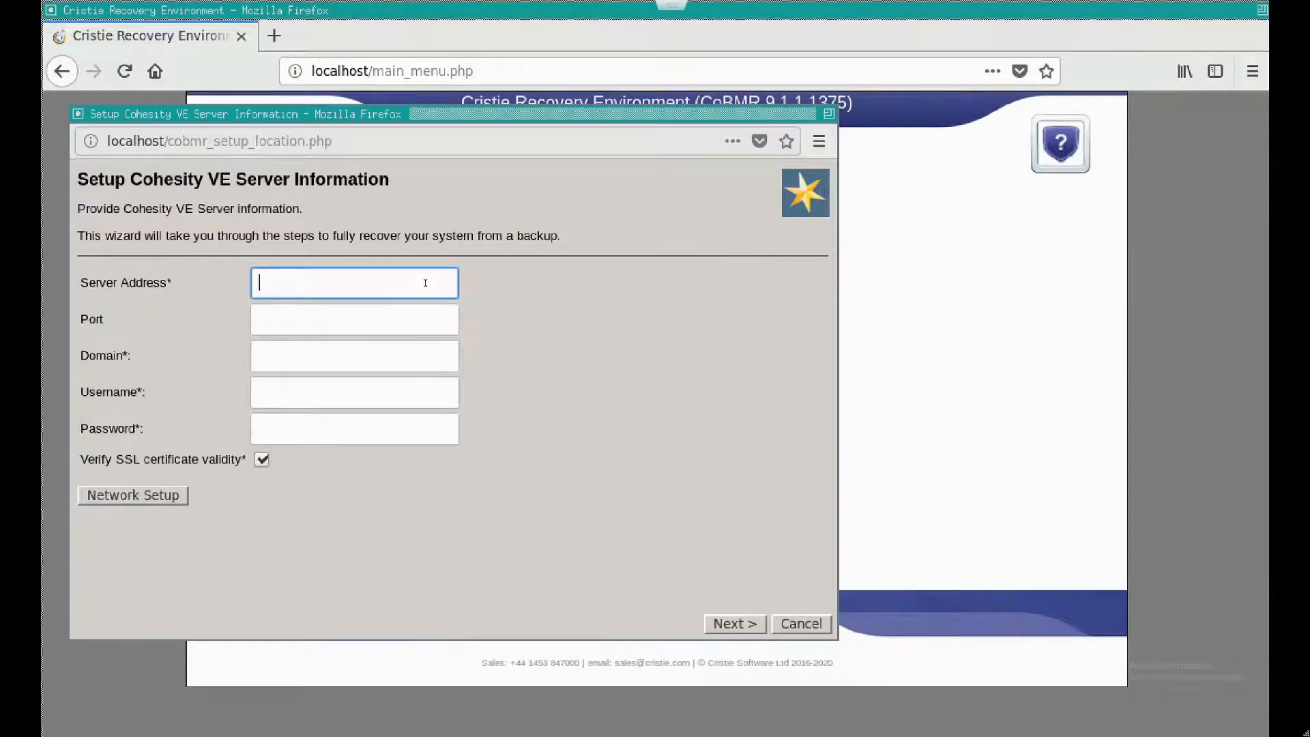
type("1")
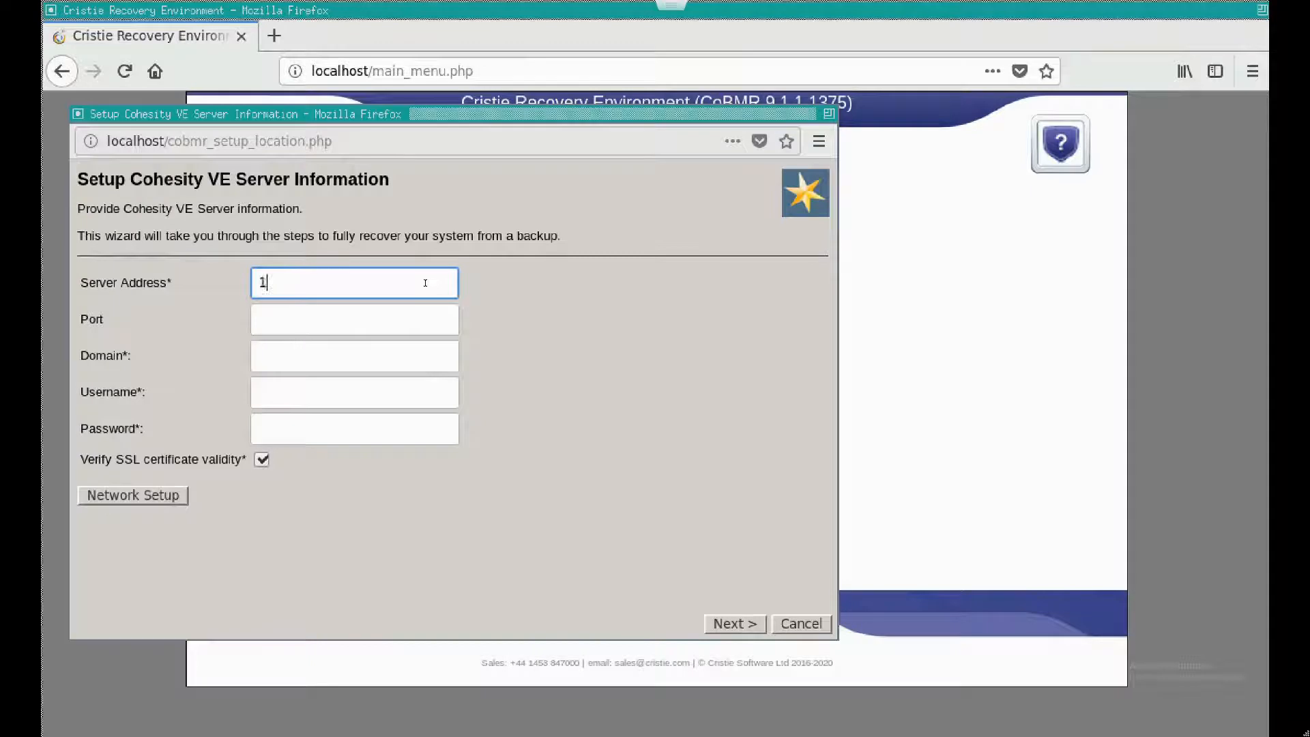
type("0.10.18.100")
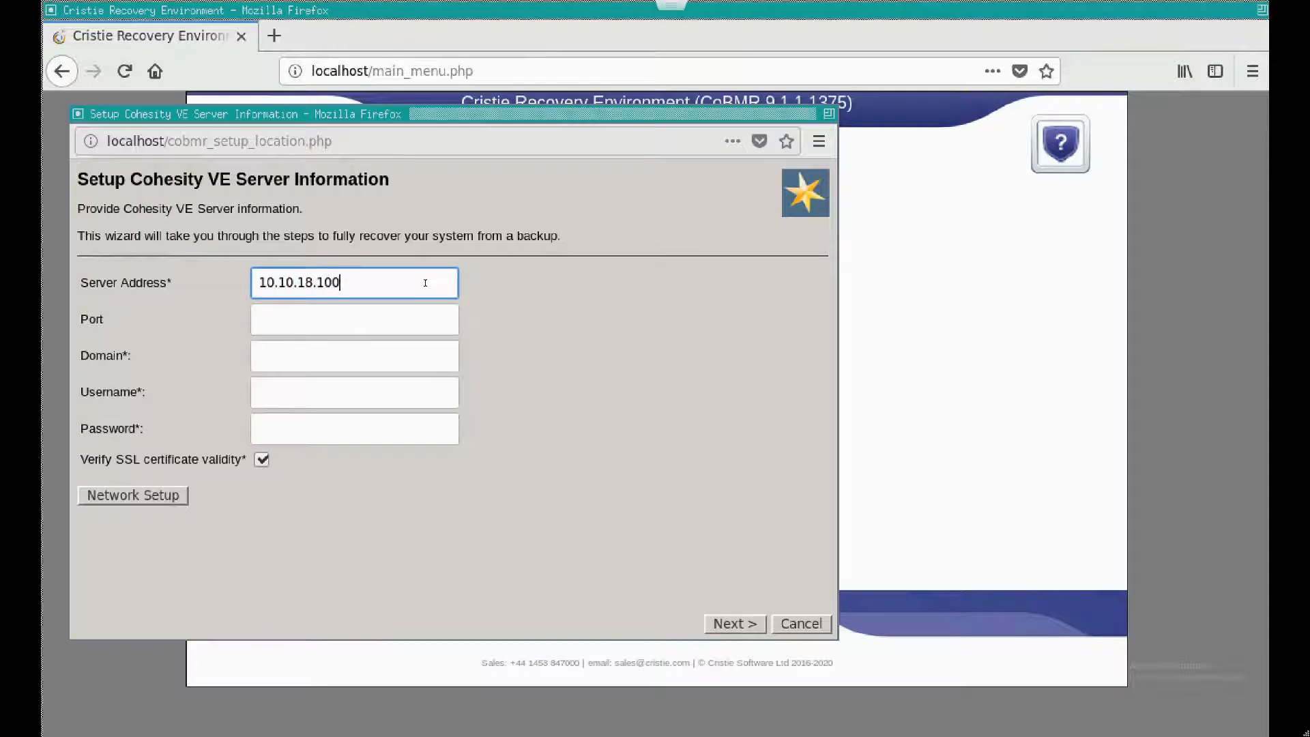
type("LOCAL")
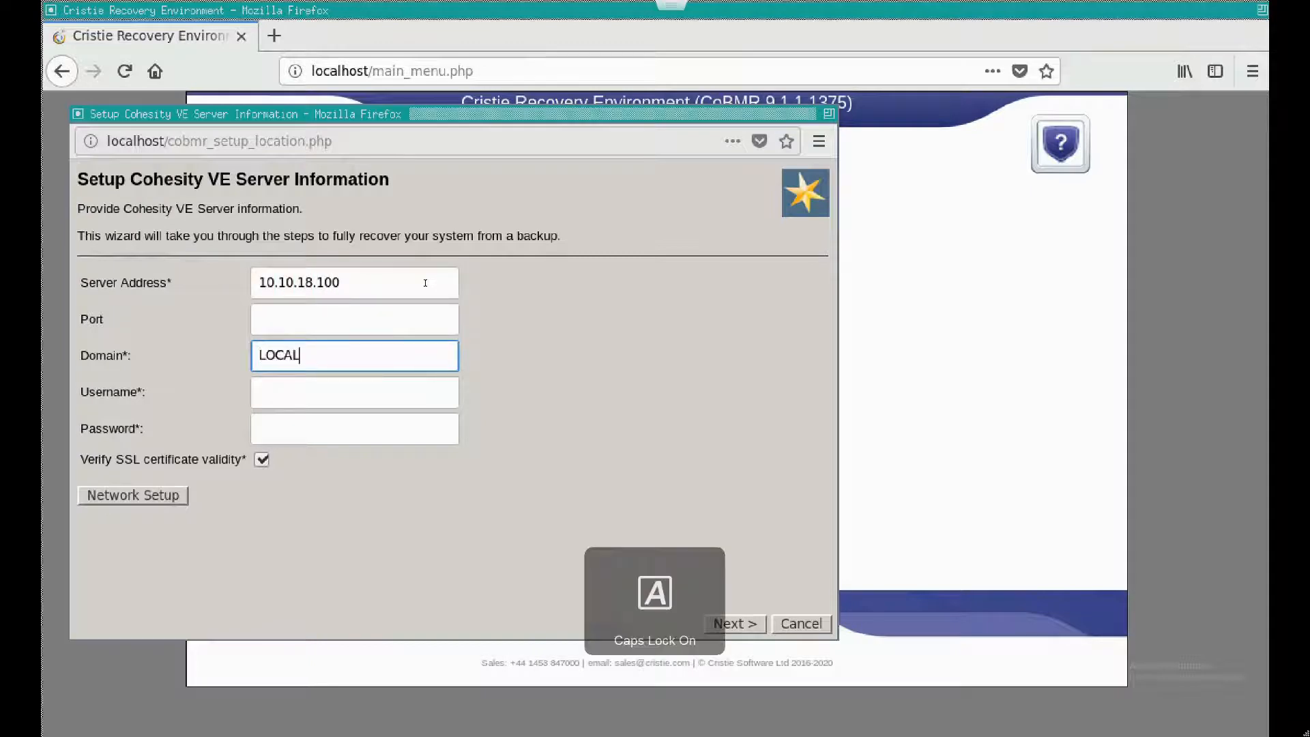
type("admin")
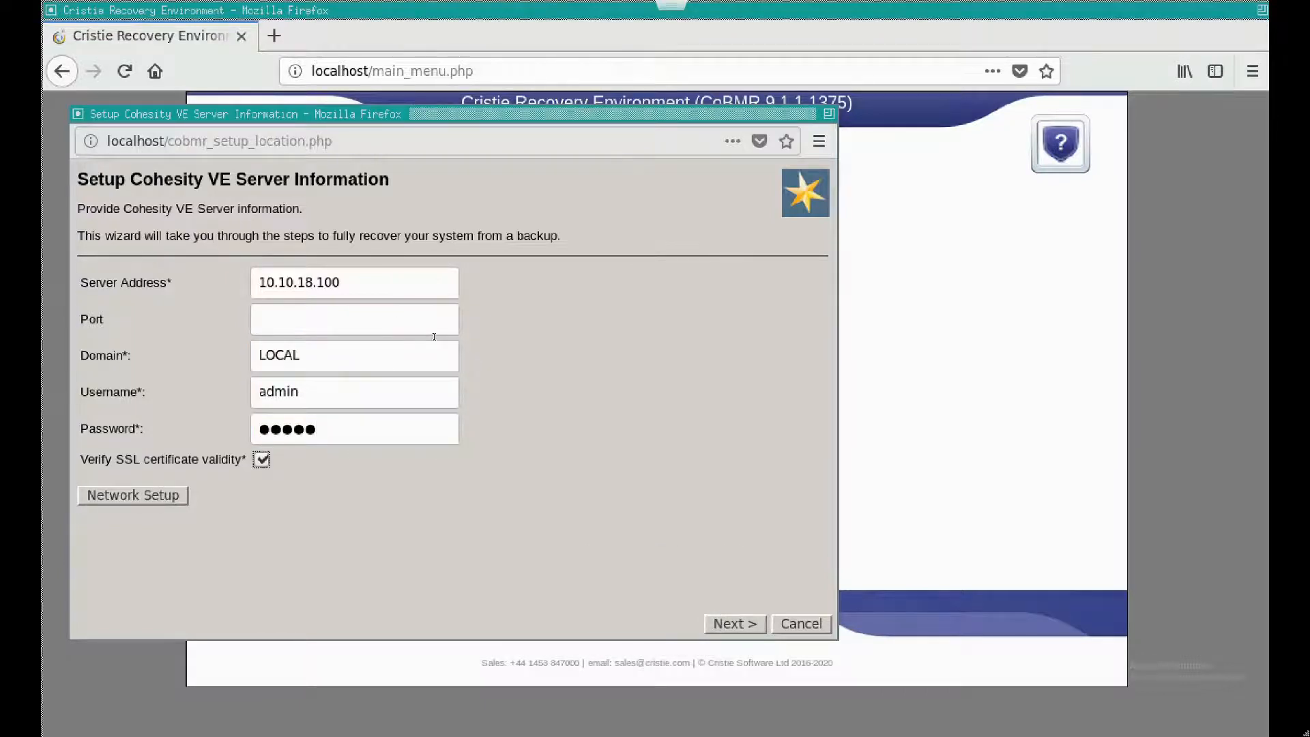
left_click(262, 458)
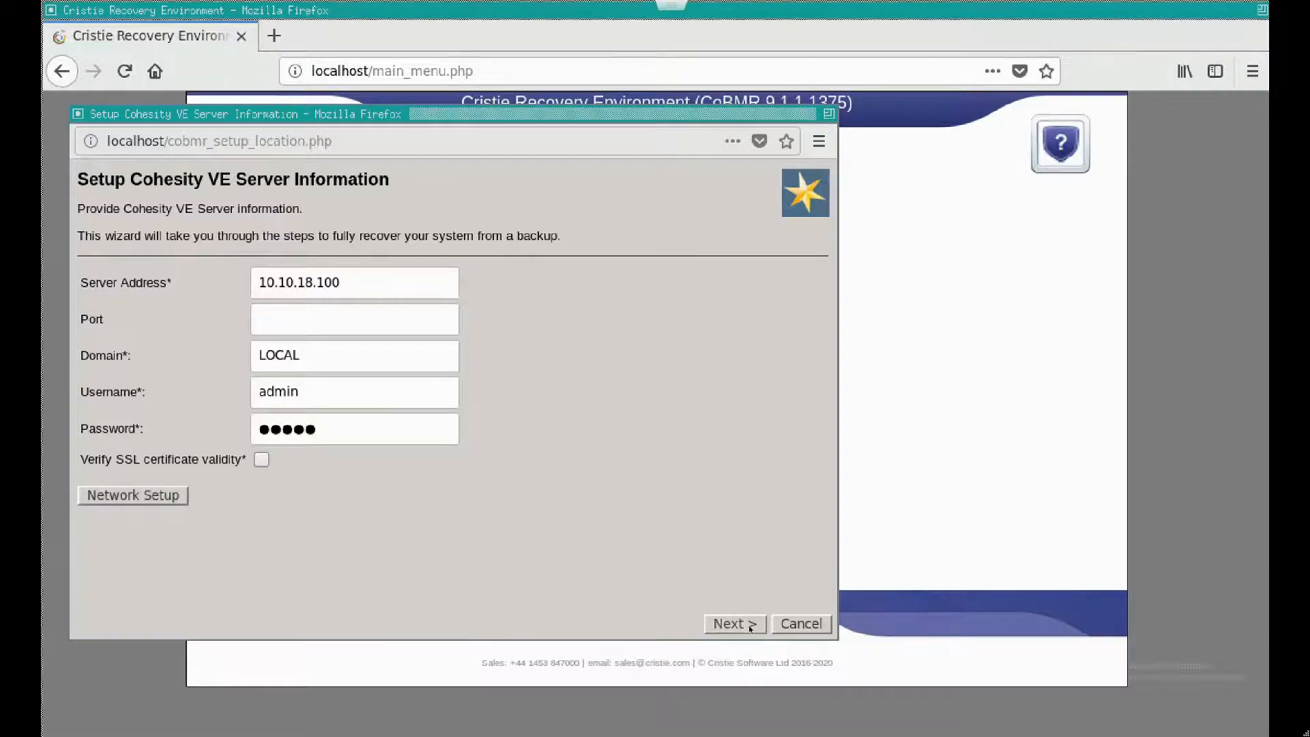
- Select source CoBMR-Linux - 10.10.40.12 and its 9 September 2020 12:00 backup
left_click(733, 622)
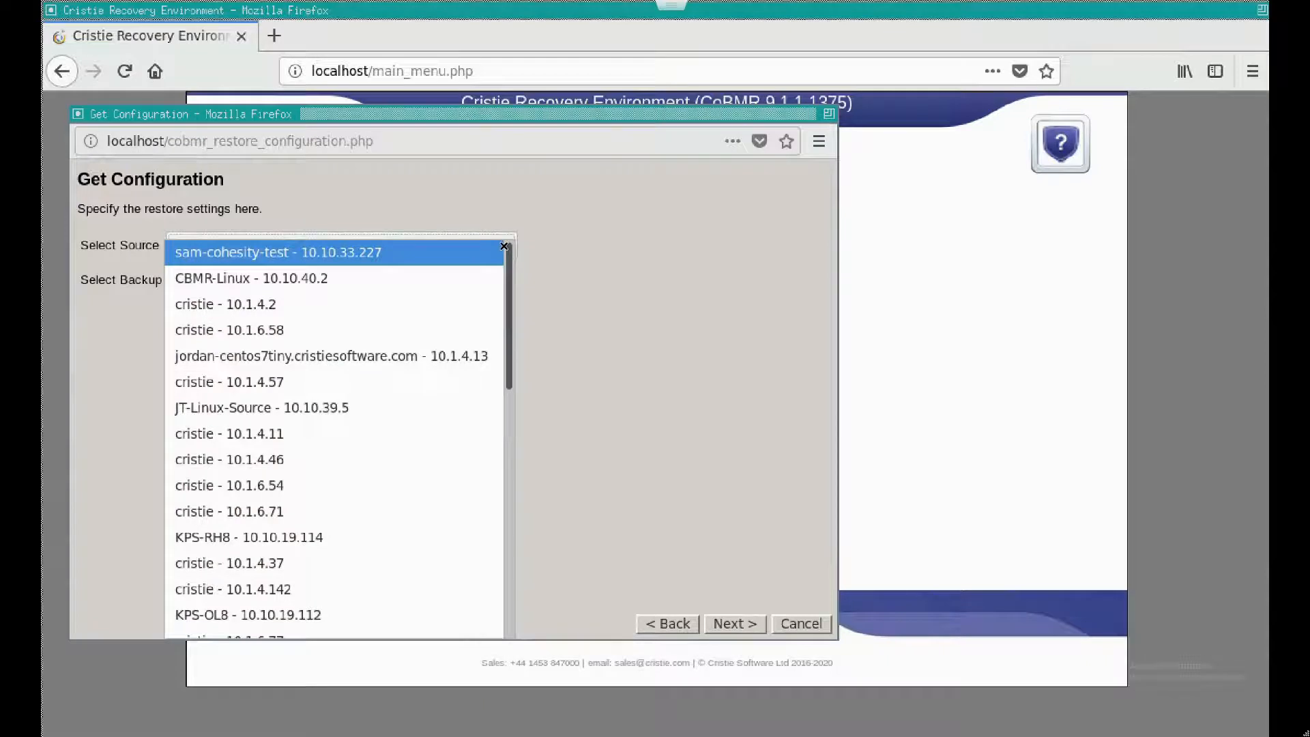
left_click(228, 382)
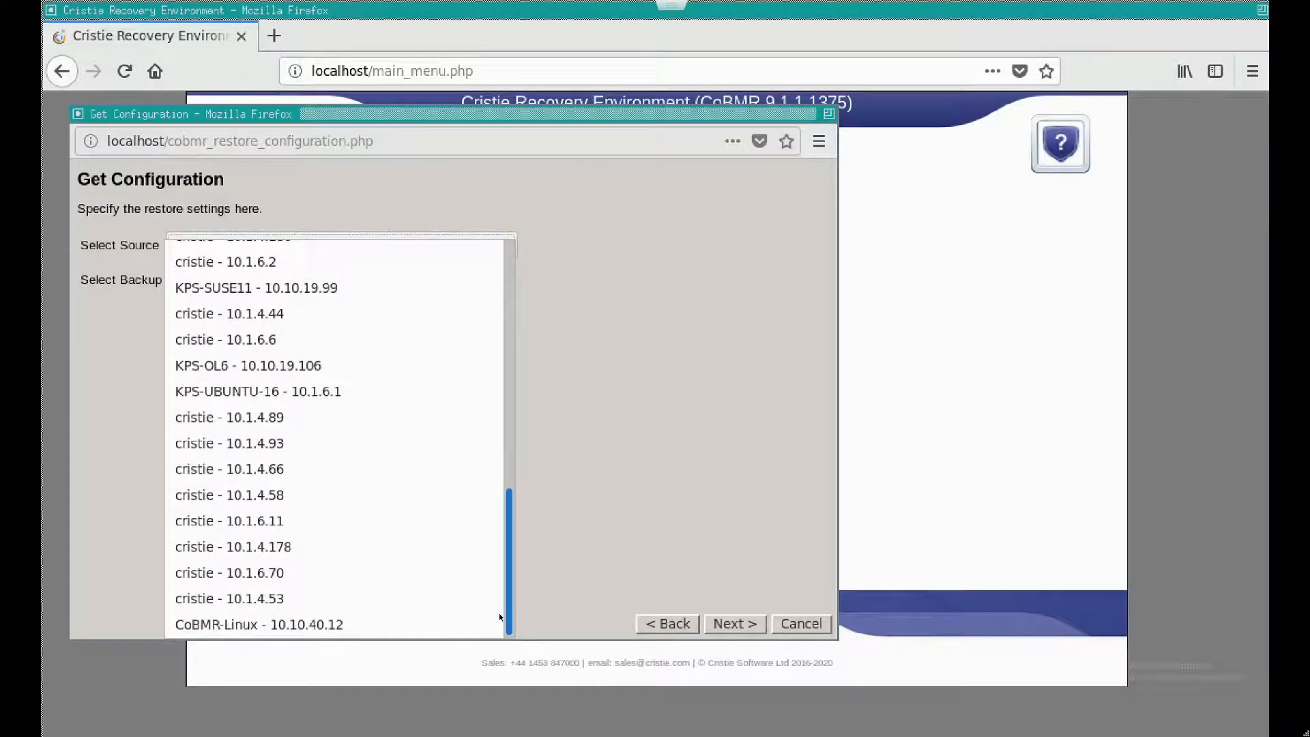
left_click(258, 624)
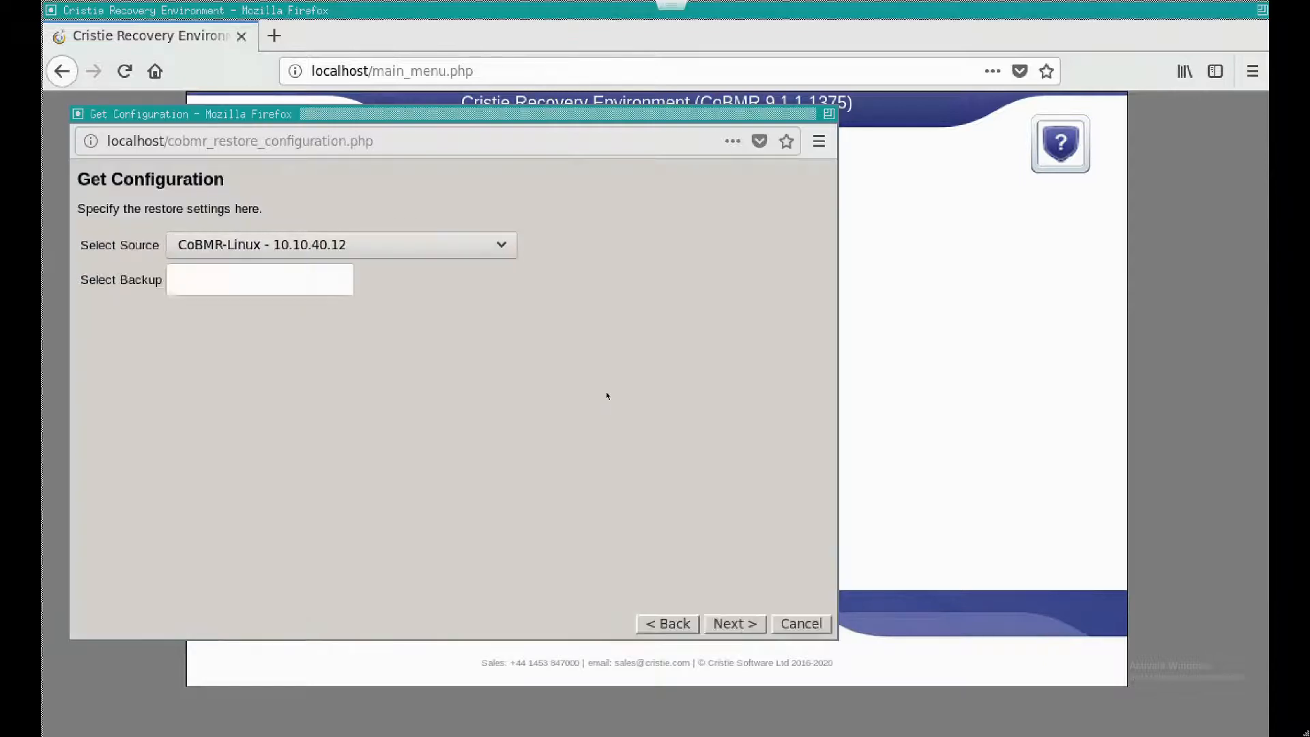
left_click(260, 279)
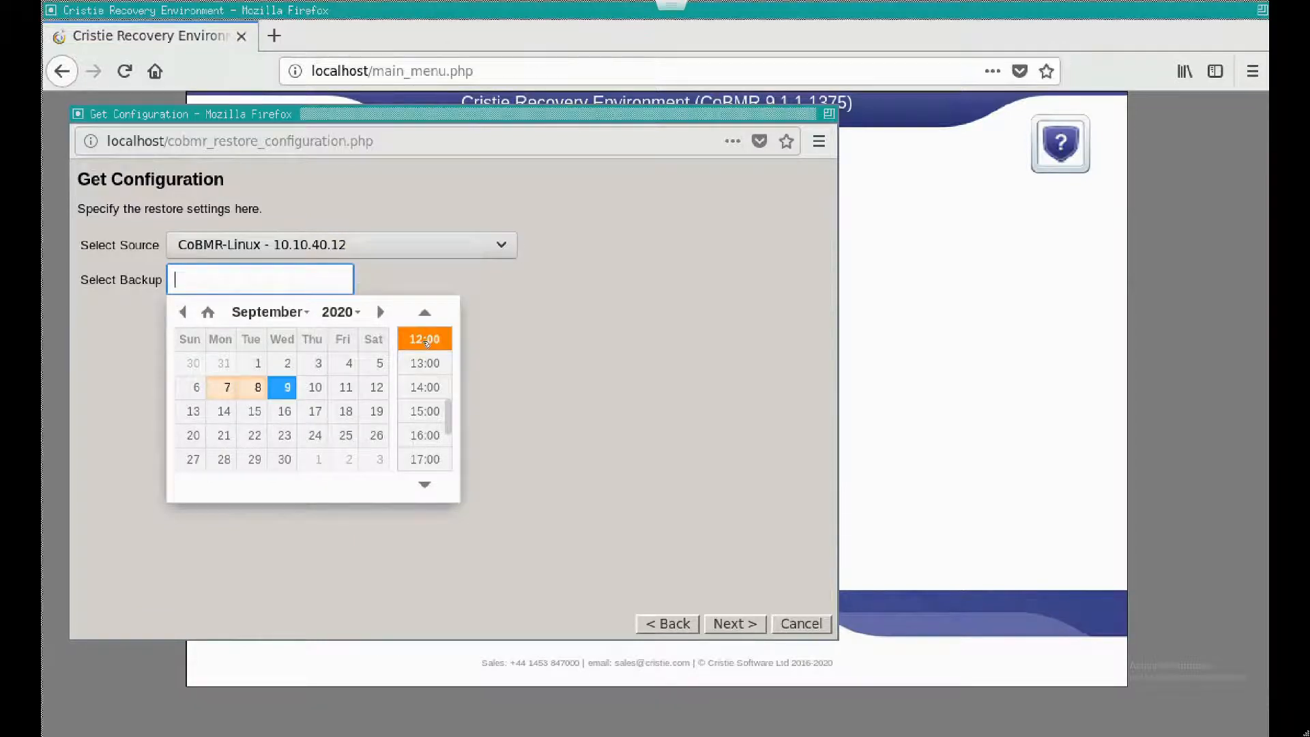
left_click(424, 338)
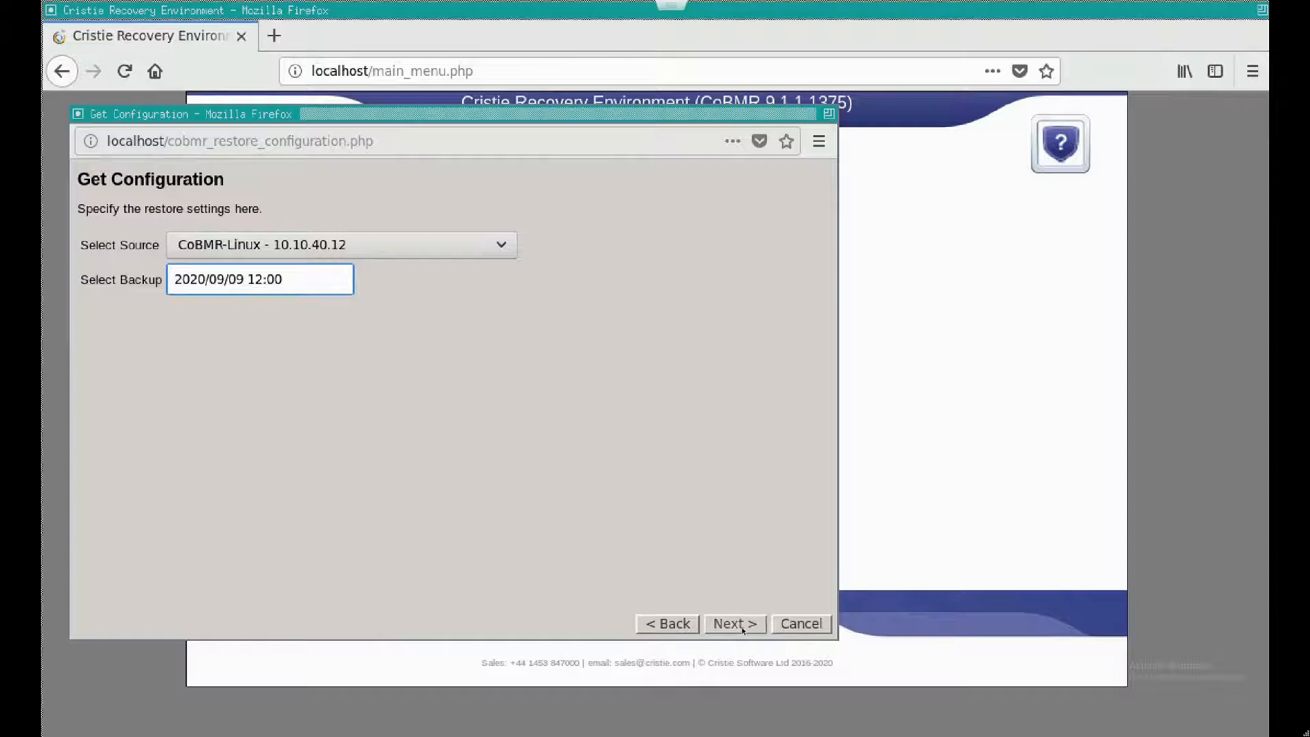
- Copy the configuration from the selected backup and advance to Start Recovery settings
left_click(733, 623)
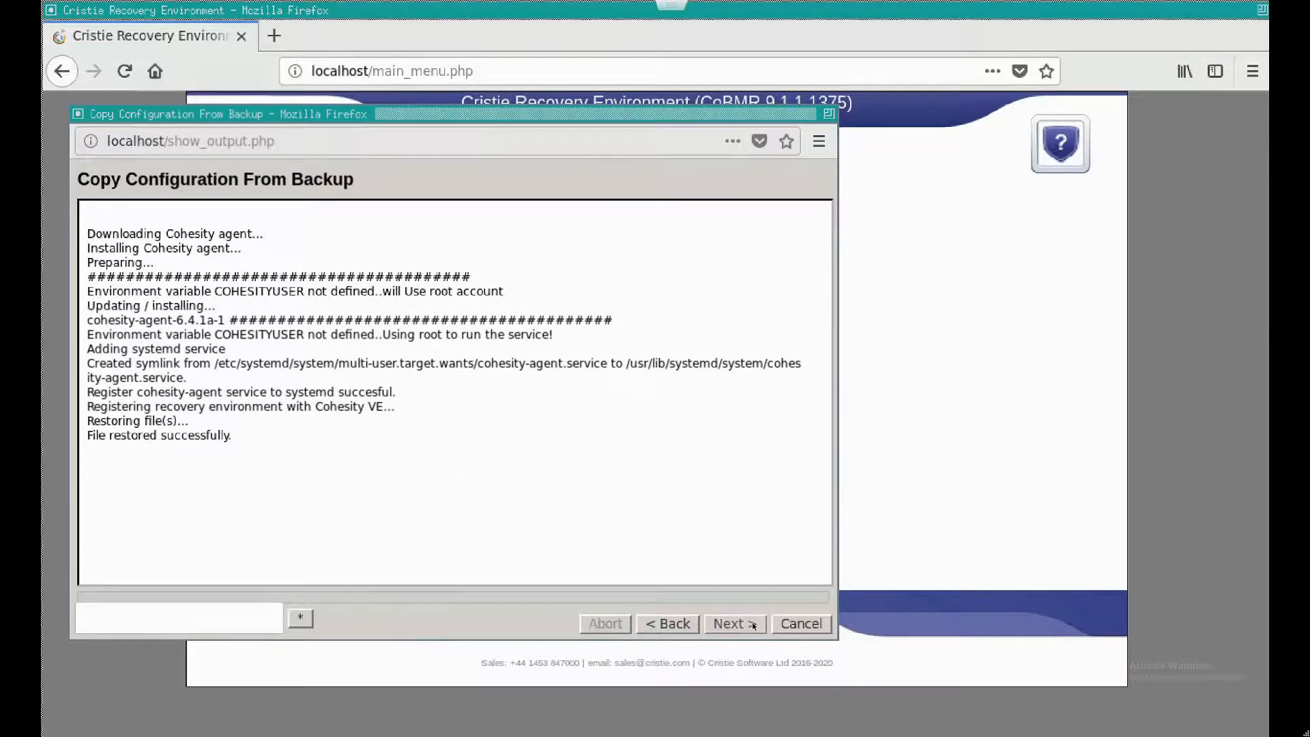
left_click(734, 622)
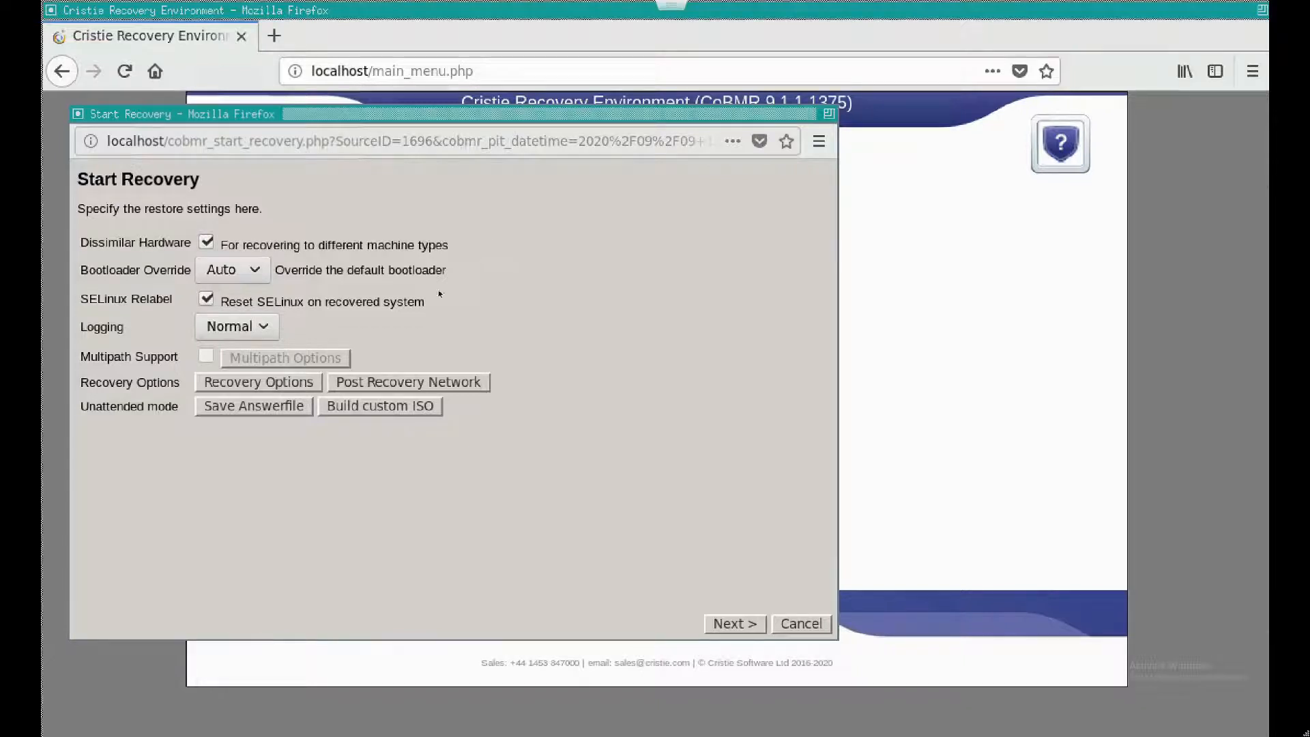
mouse_move(257, 382)
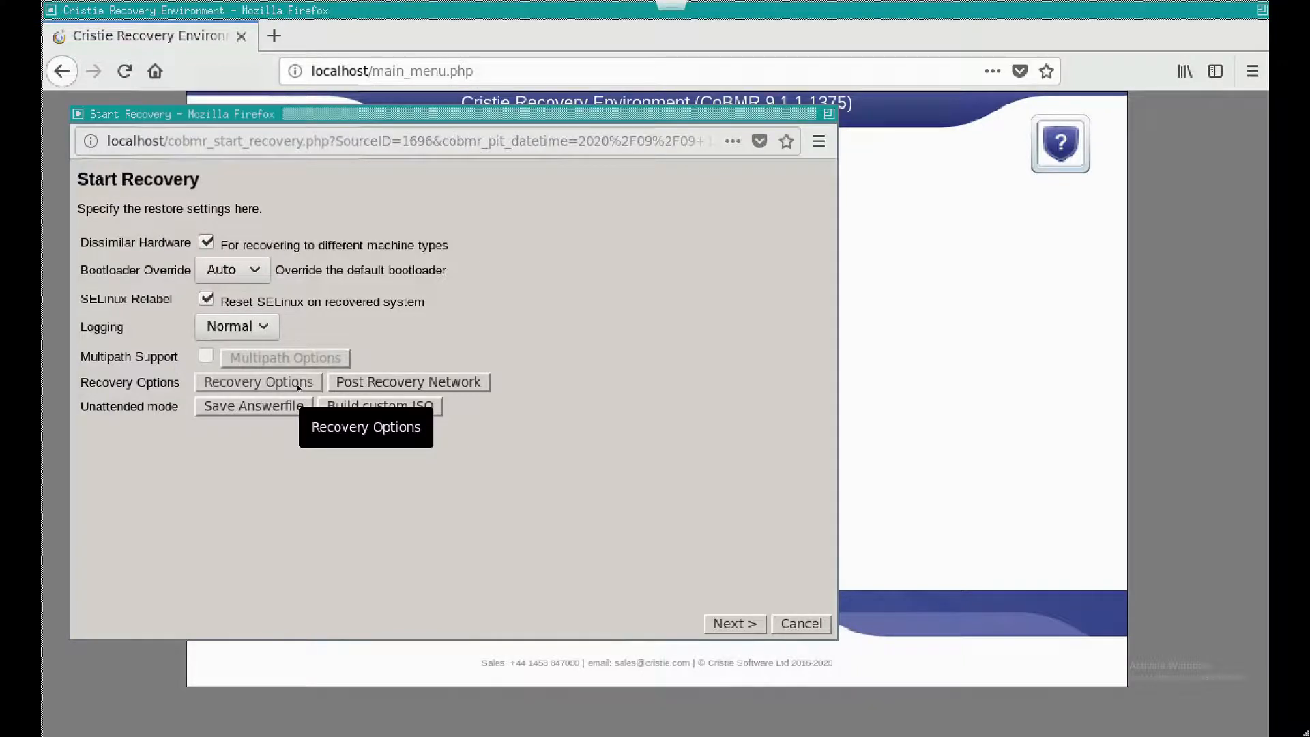
- Accept default partition sizes for /dev/sda and save recovery options for centos, / and /boot
left_click(257, 382)
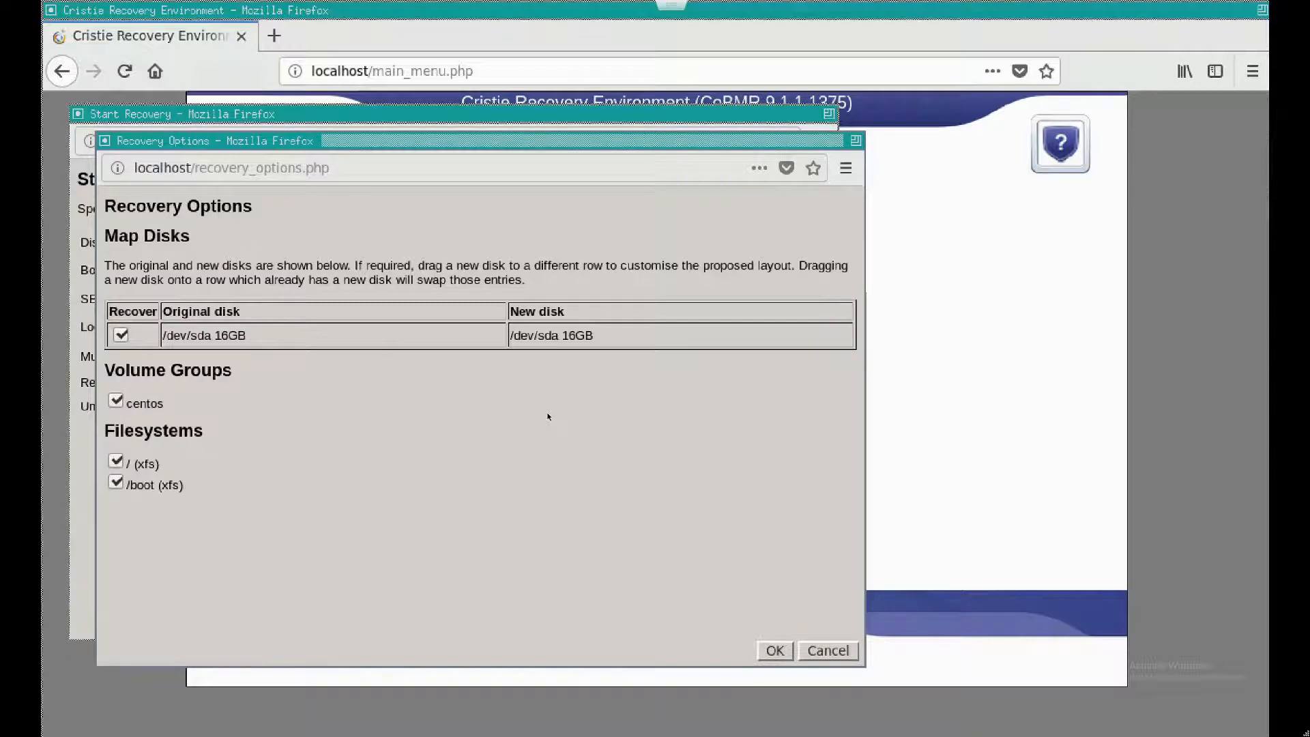
mouse_move(542, 416)
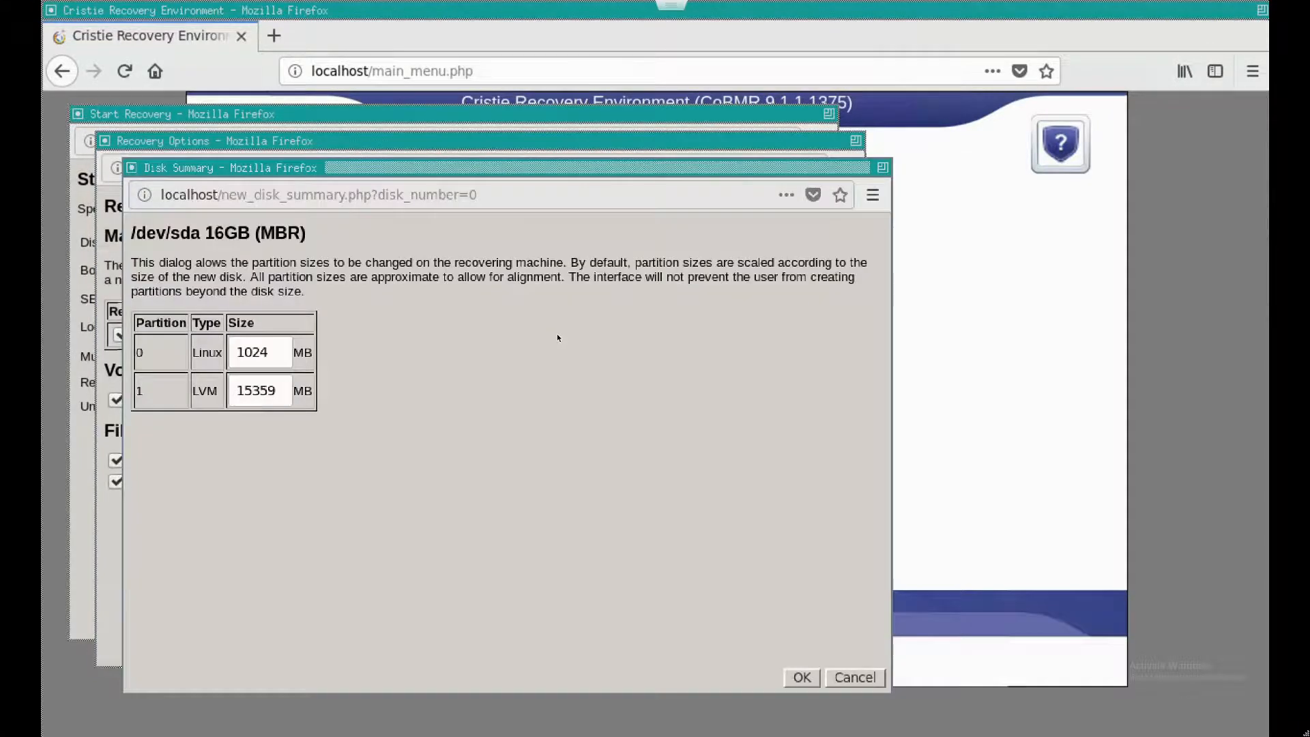
mouse_move(588, 476)
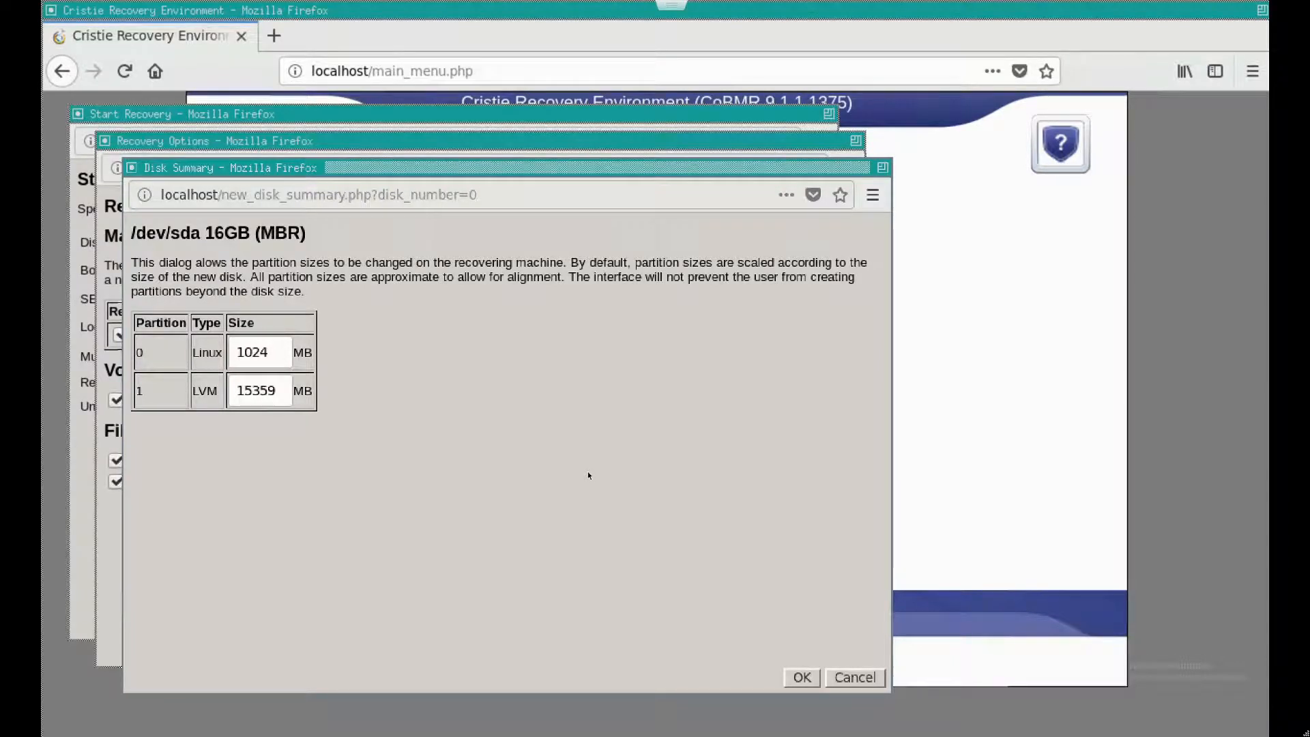
left_click(800, 677)
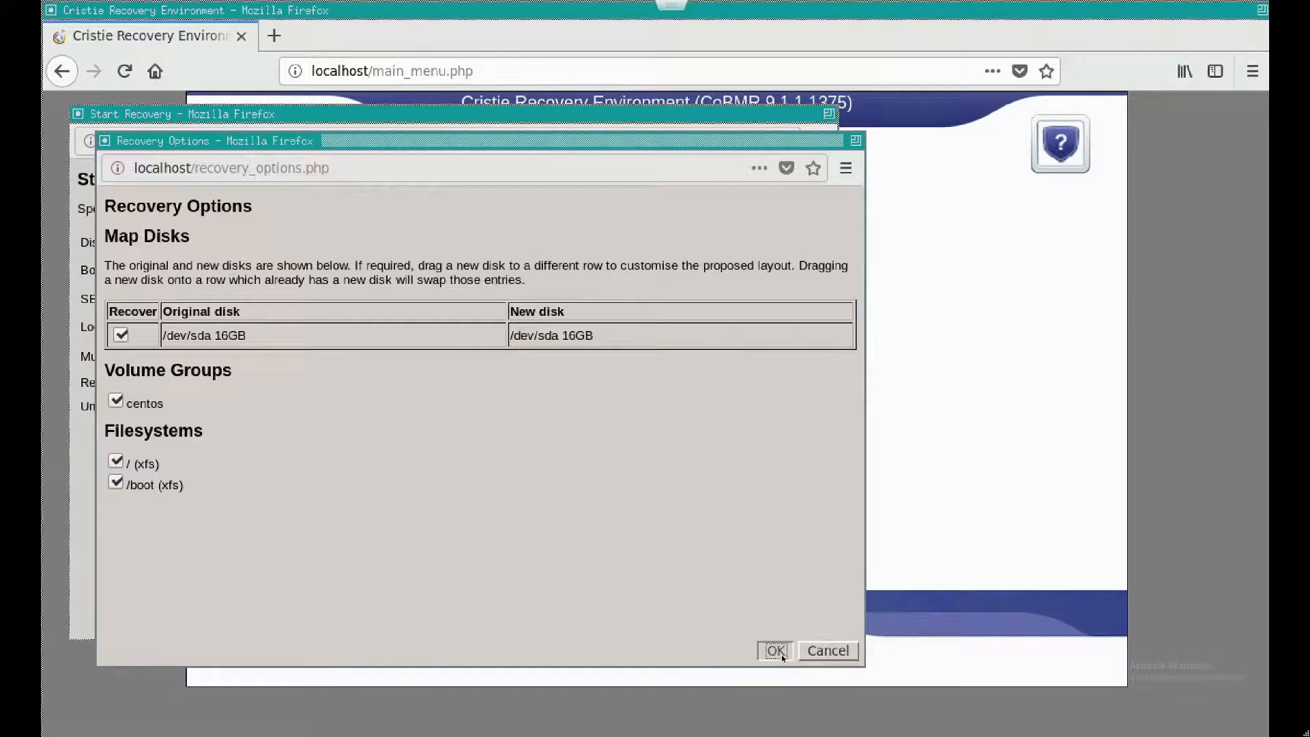
left_click(773, 651)
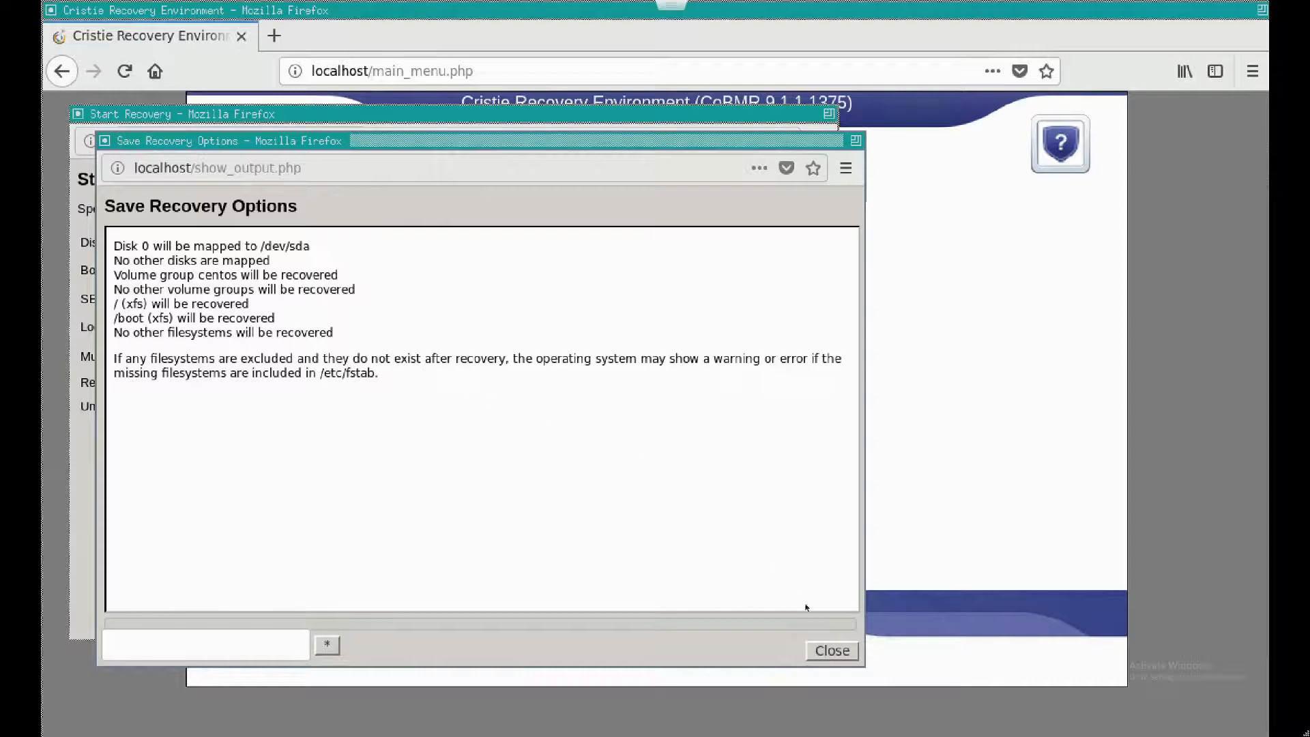
left_click(830, 650)
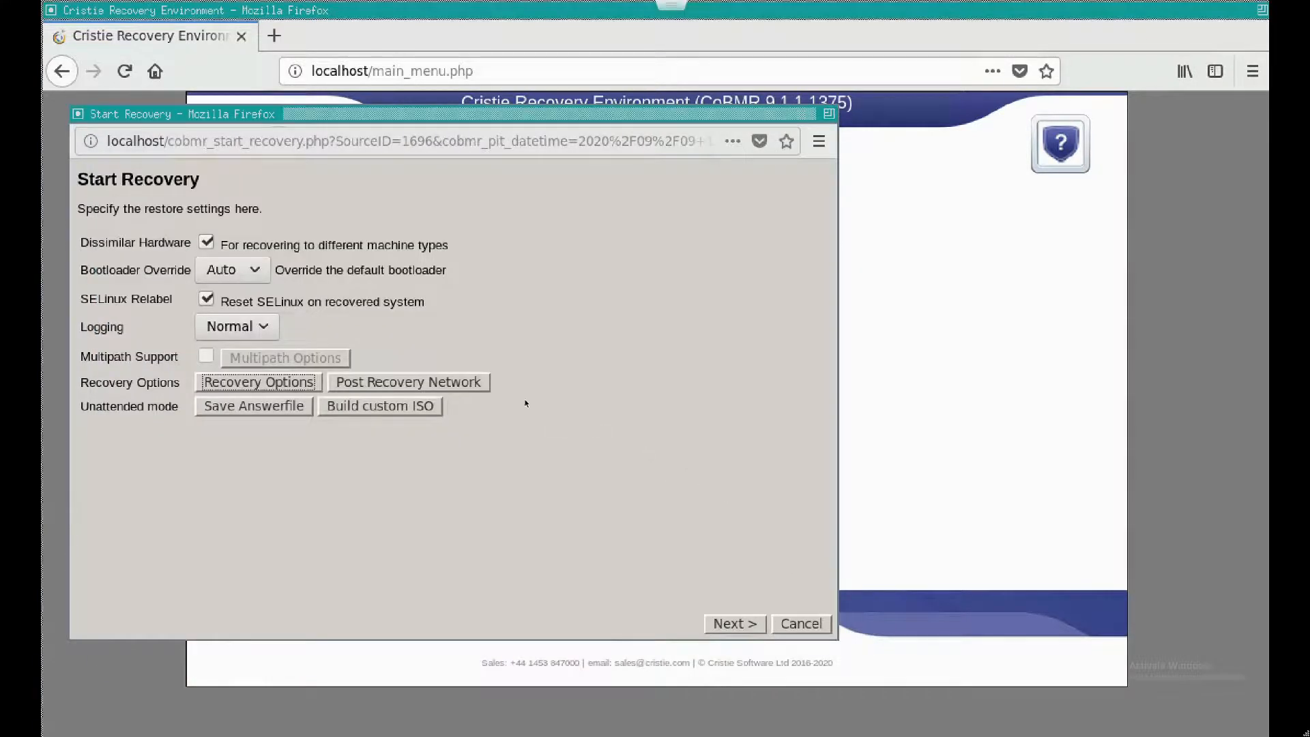
mouse_move(408, 382)
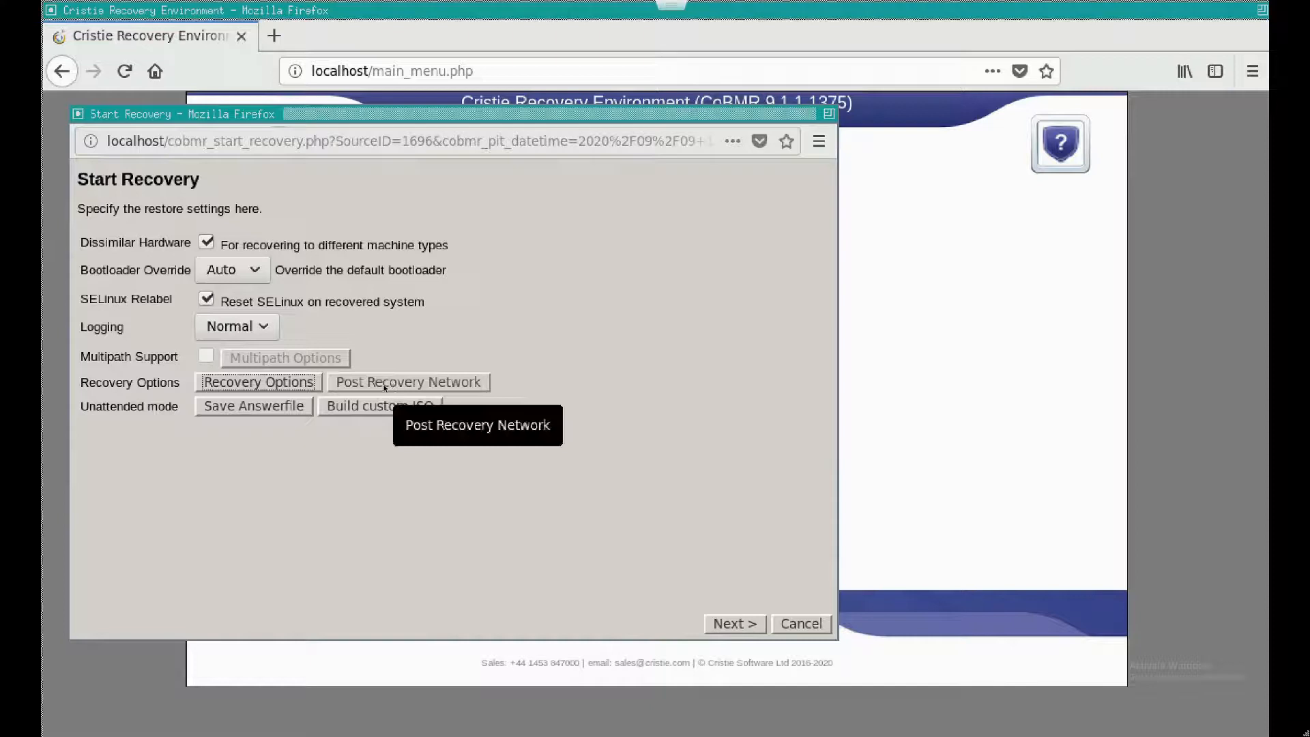
- Confirm Post Recovery Network settings with eth0 enabled on DHCP
left_click(408, 382)
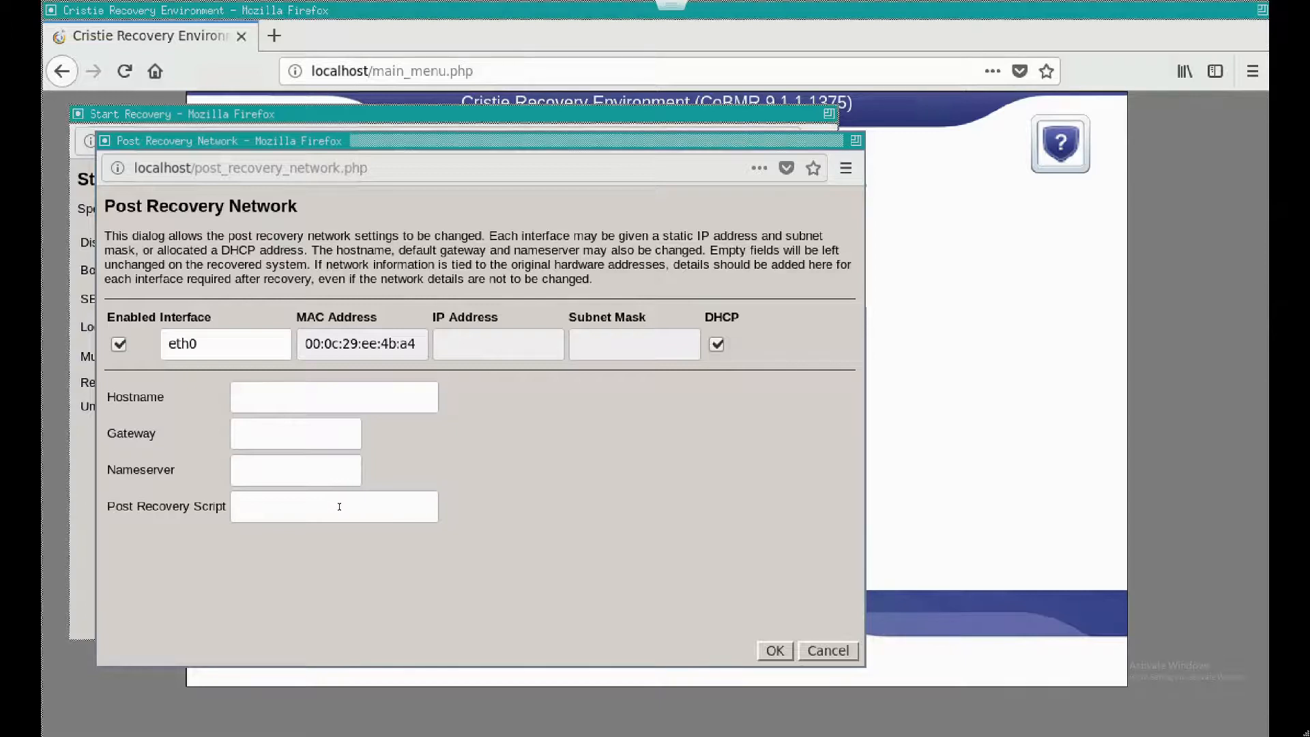
left_click(772, 651)
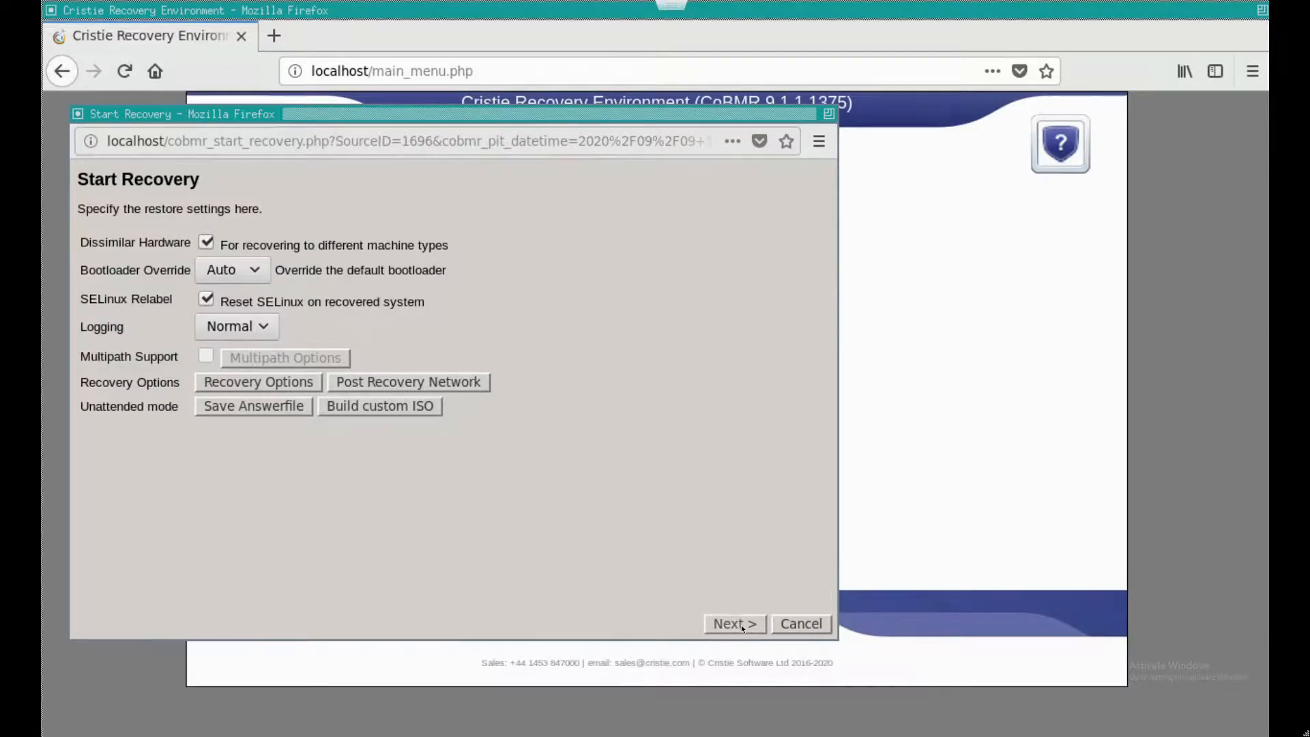
- Start the recovery, let it reach 100%, and acknowledge the finished alert
left_click(733, 623)
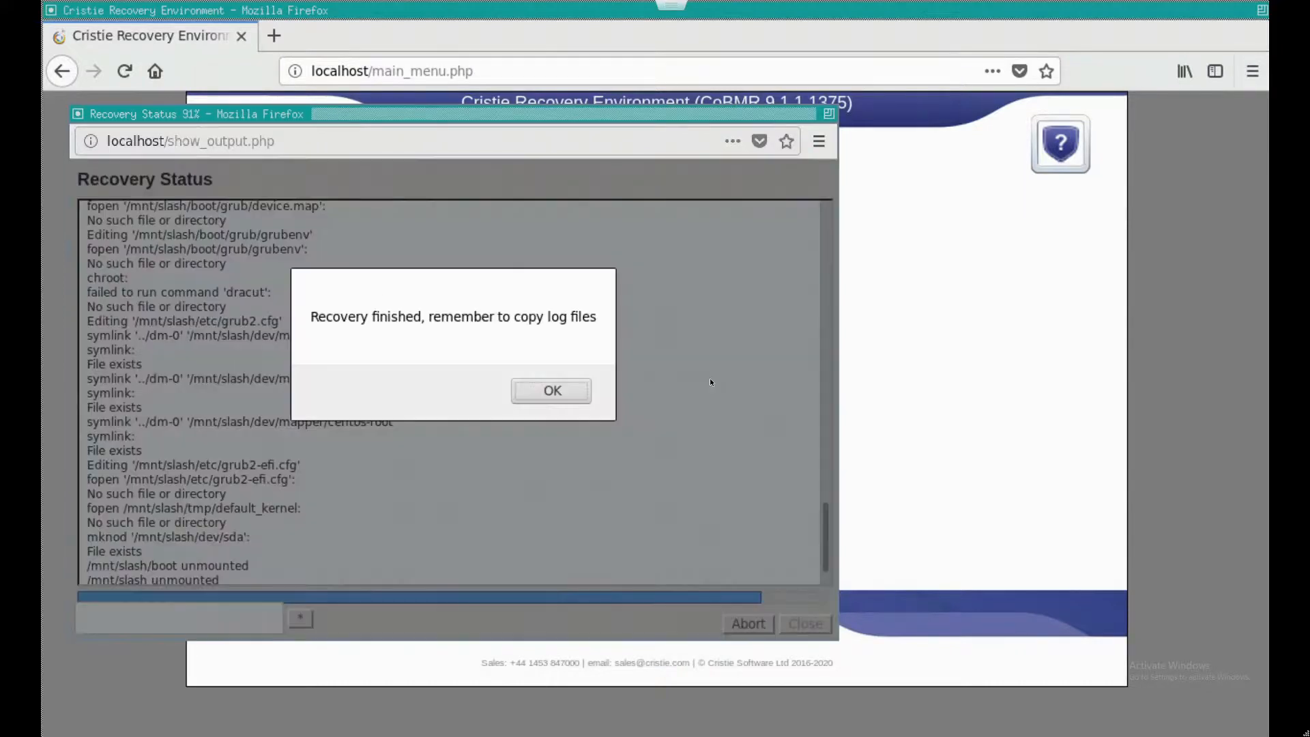
left_click(550, 390)
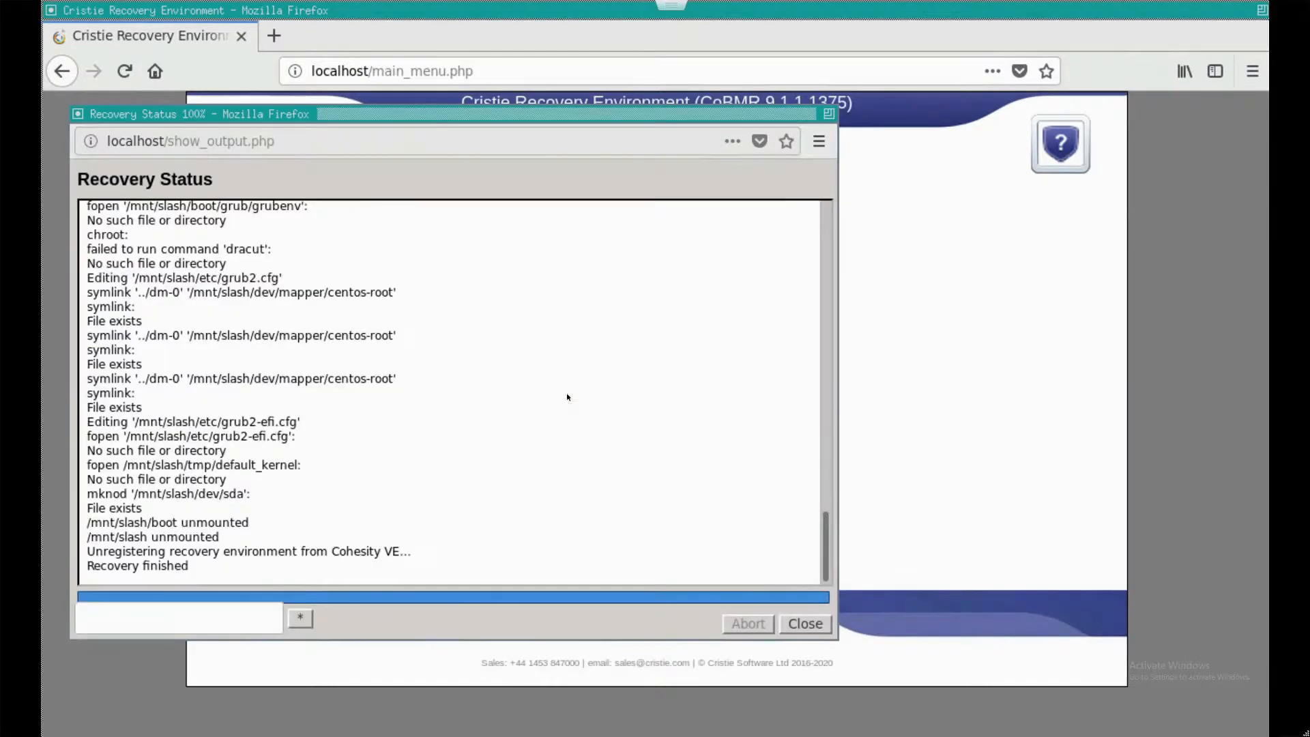
- Close Recovery Status and confirm Reboot from the main menu
left_click(803, 623)
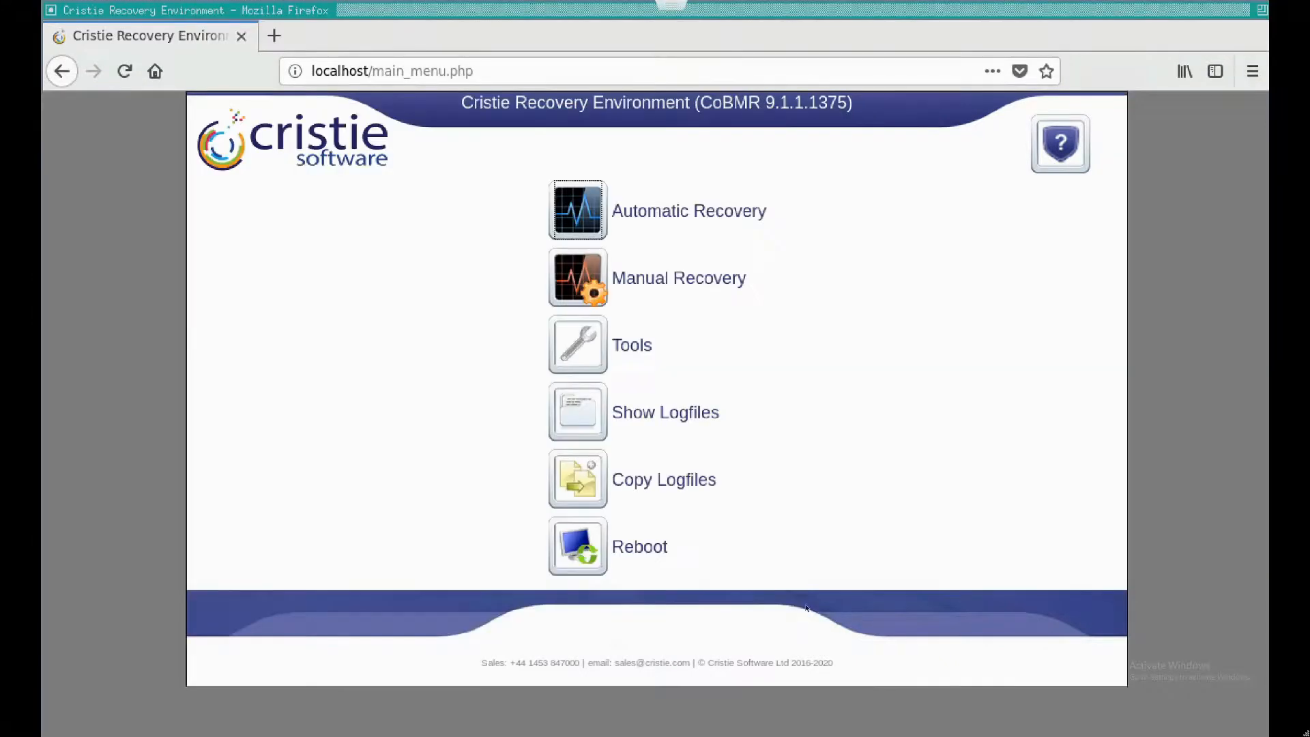
mouse_move(585, 485)
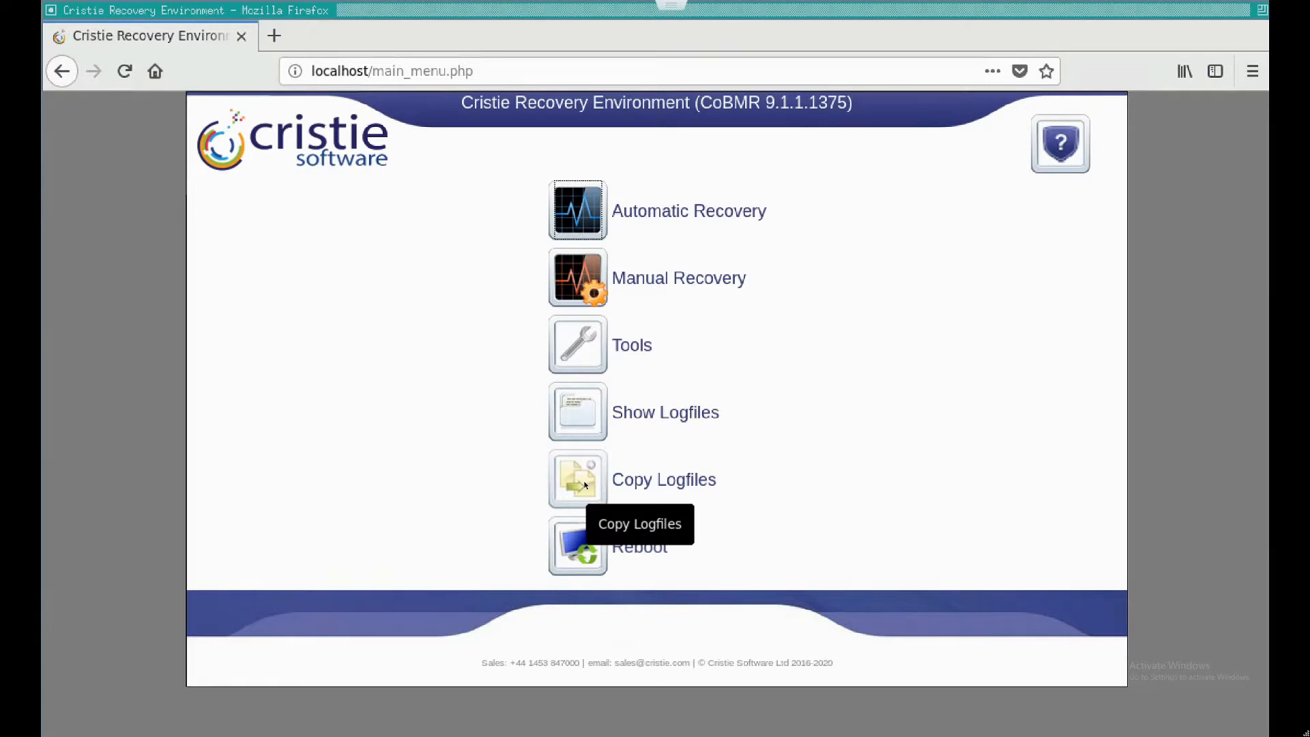
mouse_move(582, 516)
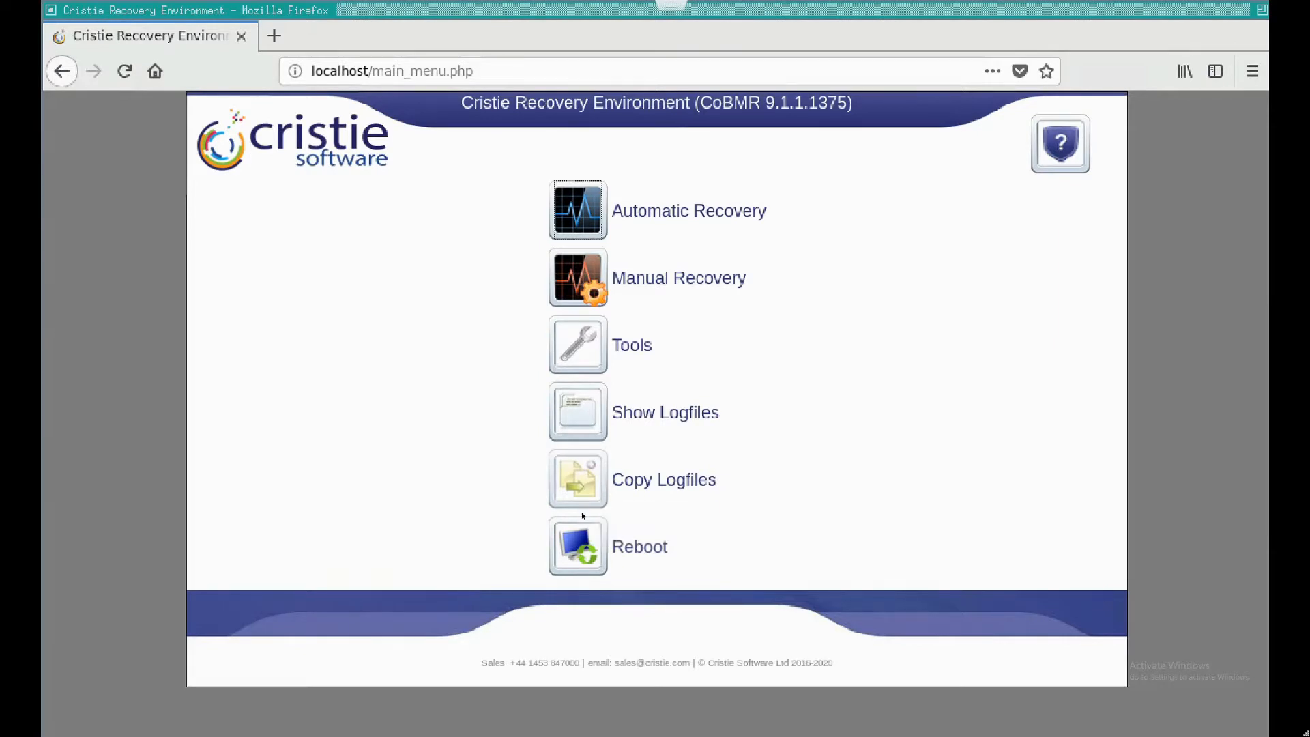
mouse_move(578, 547)
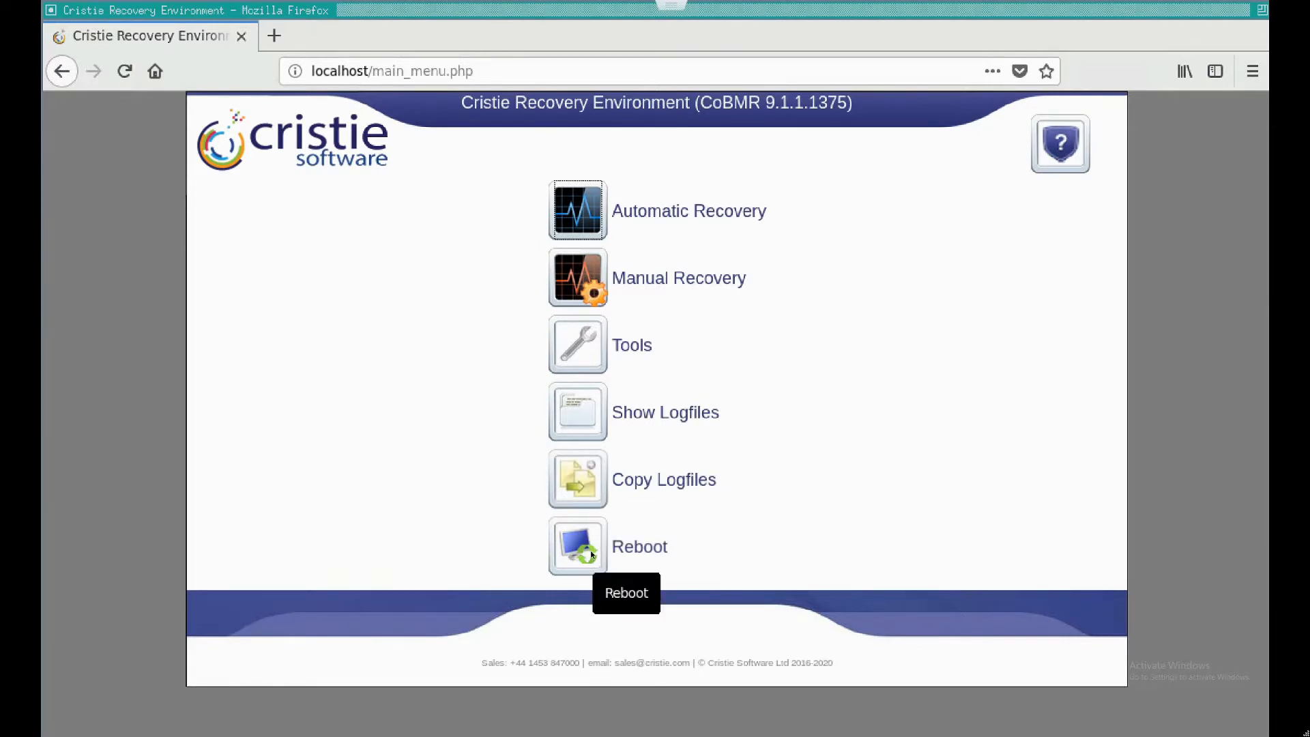
left_click(577, 546)
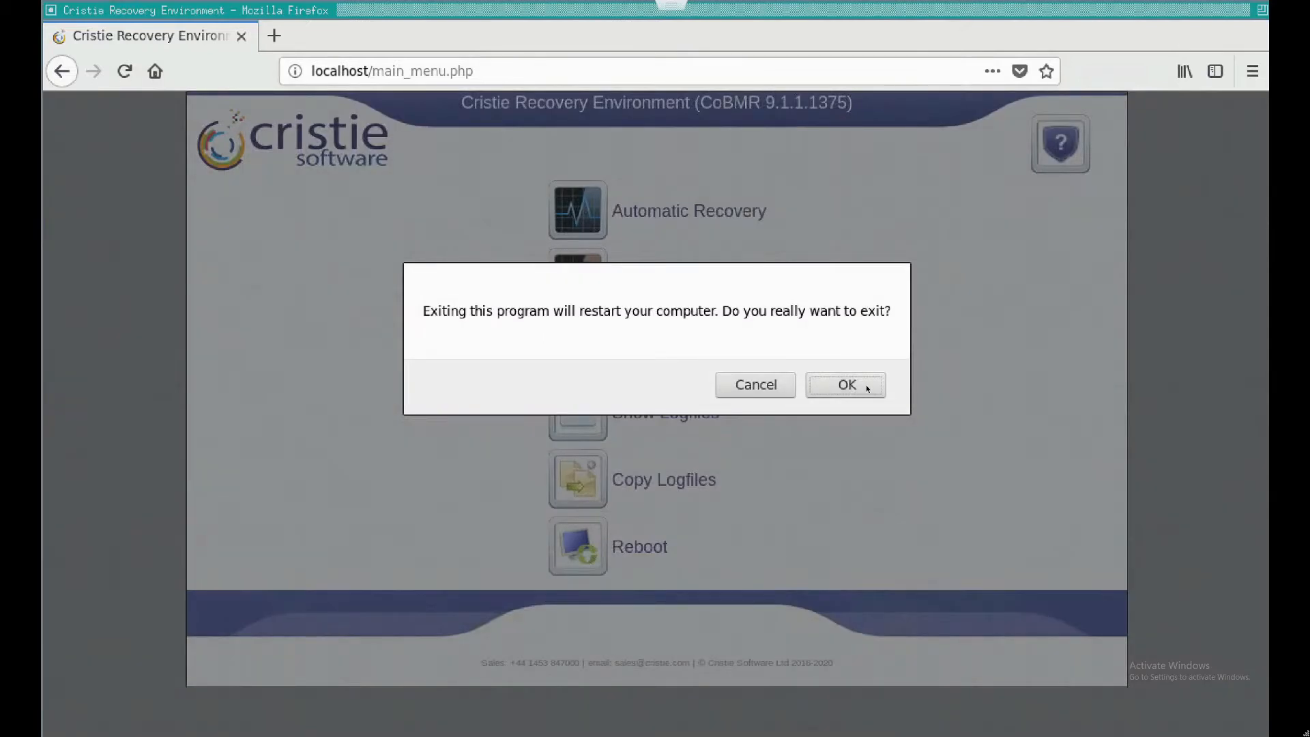
left_click(845, 385)
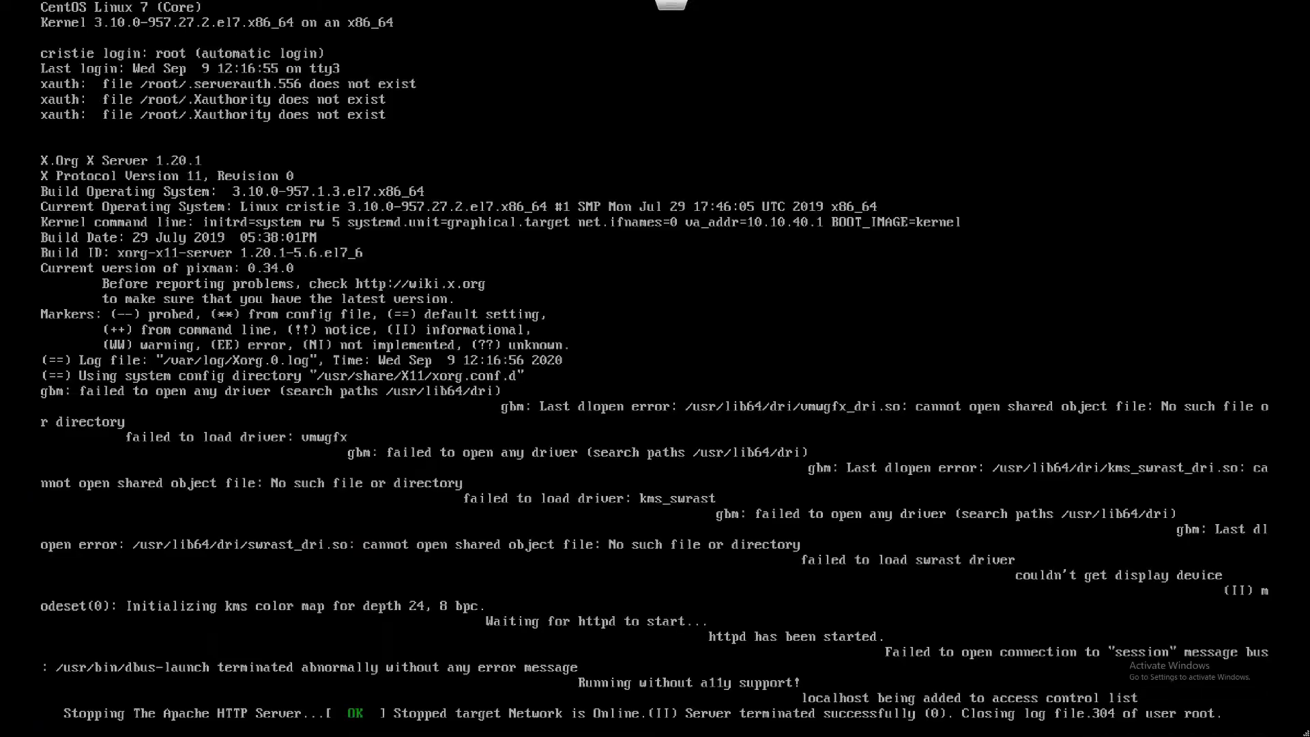